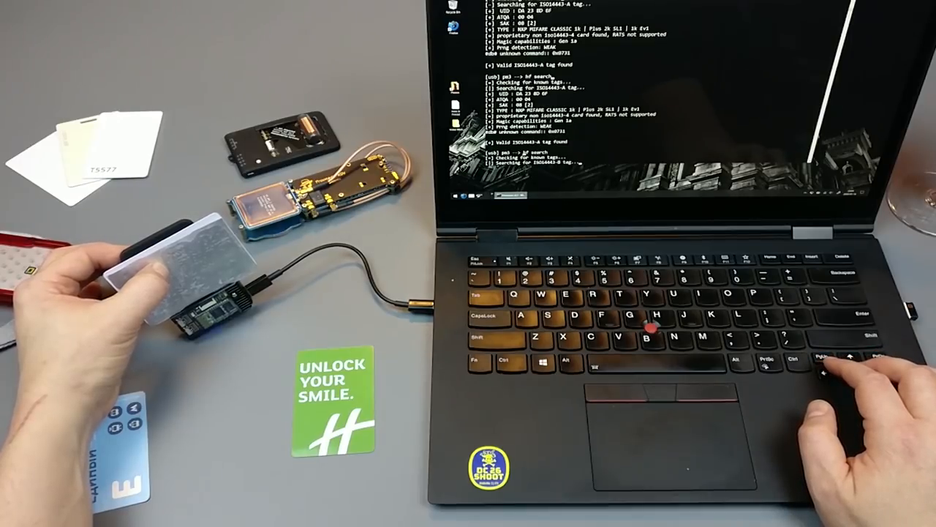
- Re-run hf search on the held card; it now reports no known tags found
key(Return)
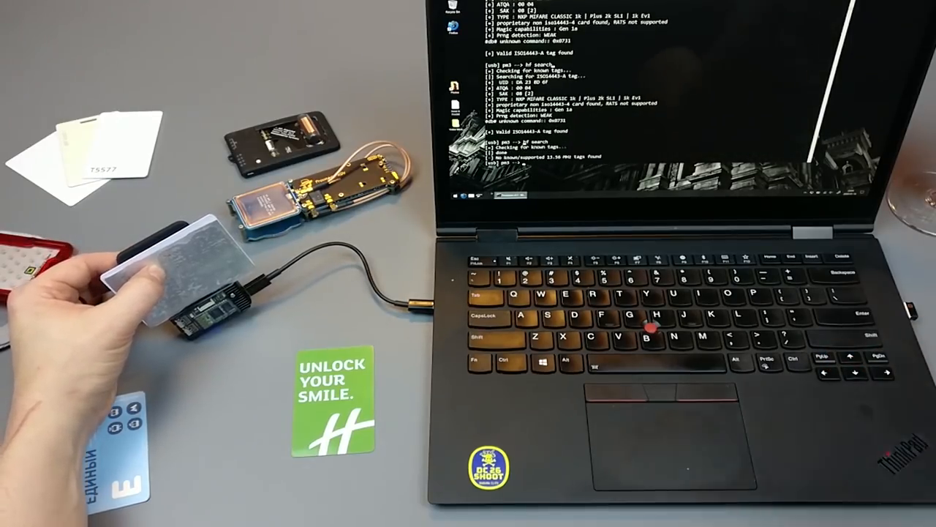